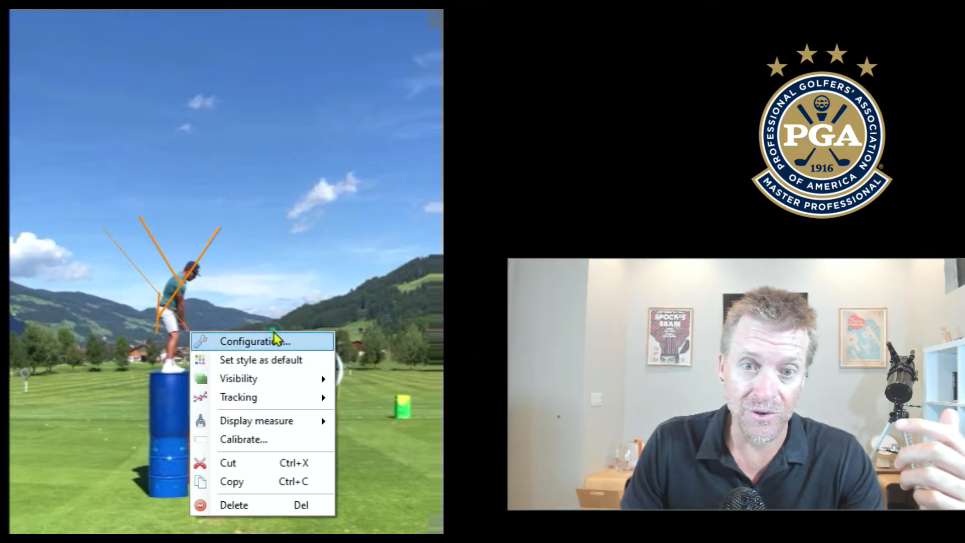
Bring up the configuration for orange Line 3, showing its colour and width 2.
left_click(255, 341)
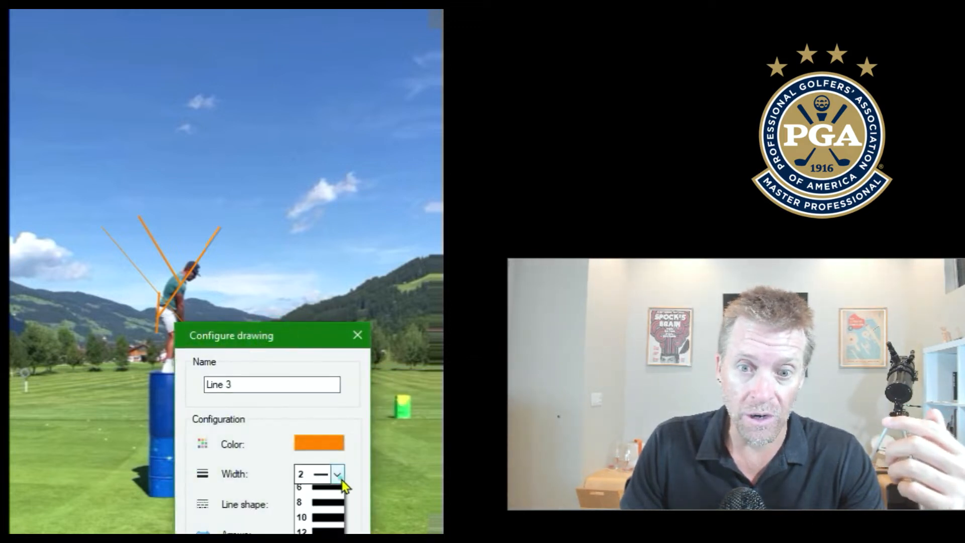